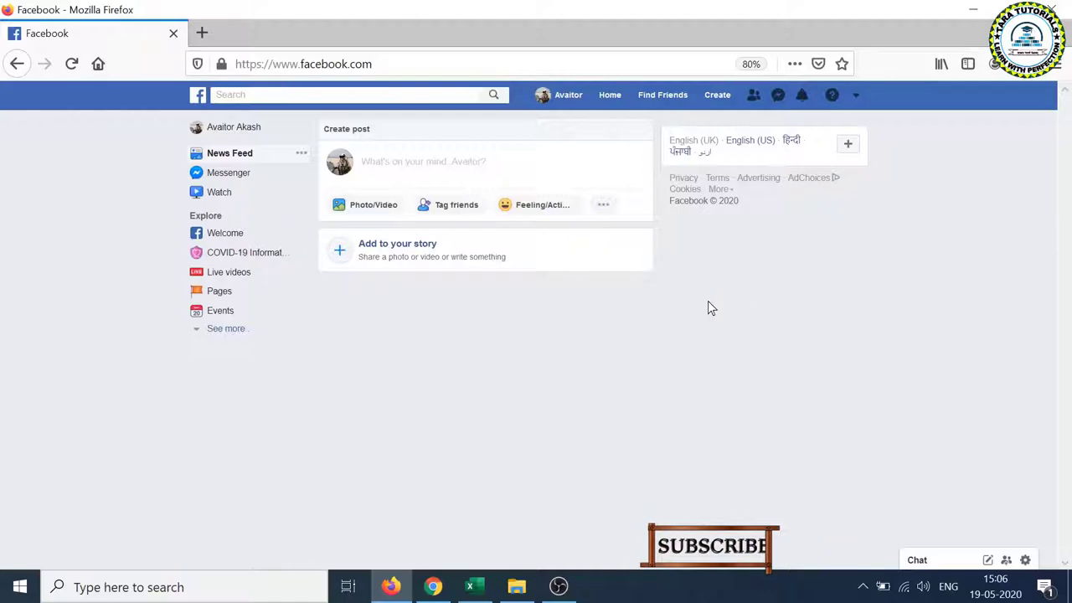
mouse_move(443, 570)
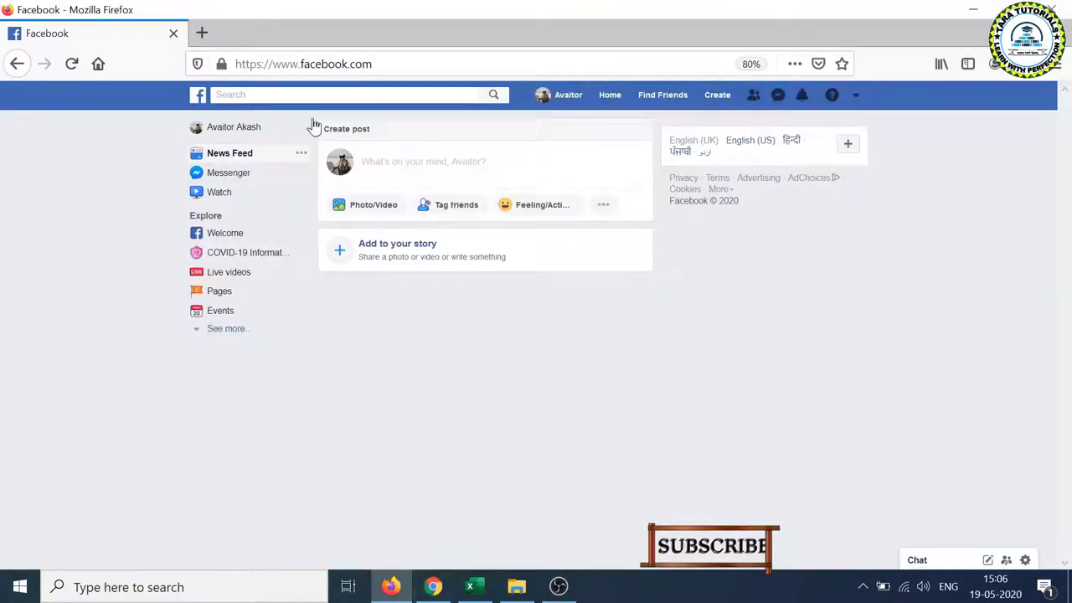
mouse_move(339, 161)
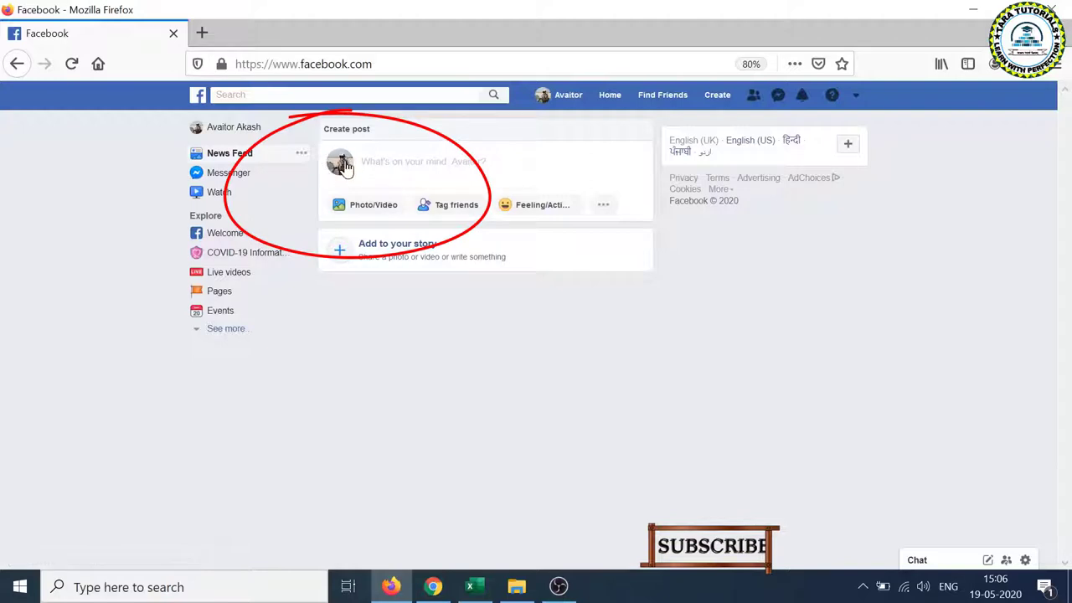
mouse_move(600, 444)
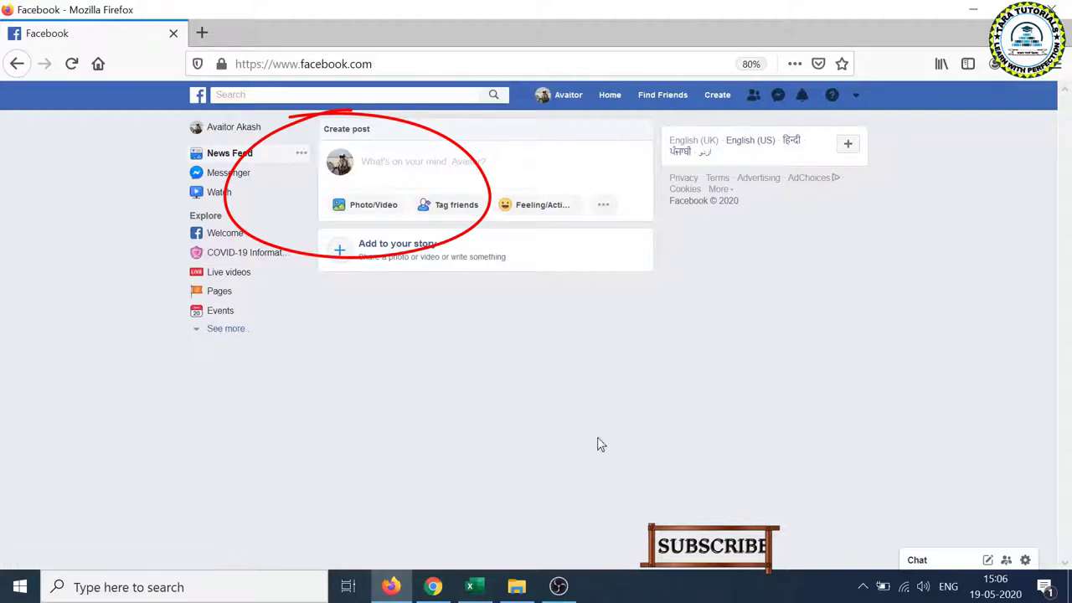
mouse_move(568, 95)
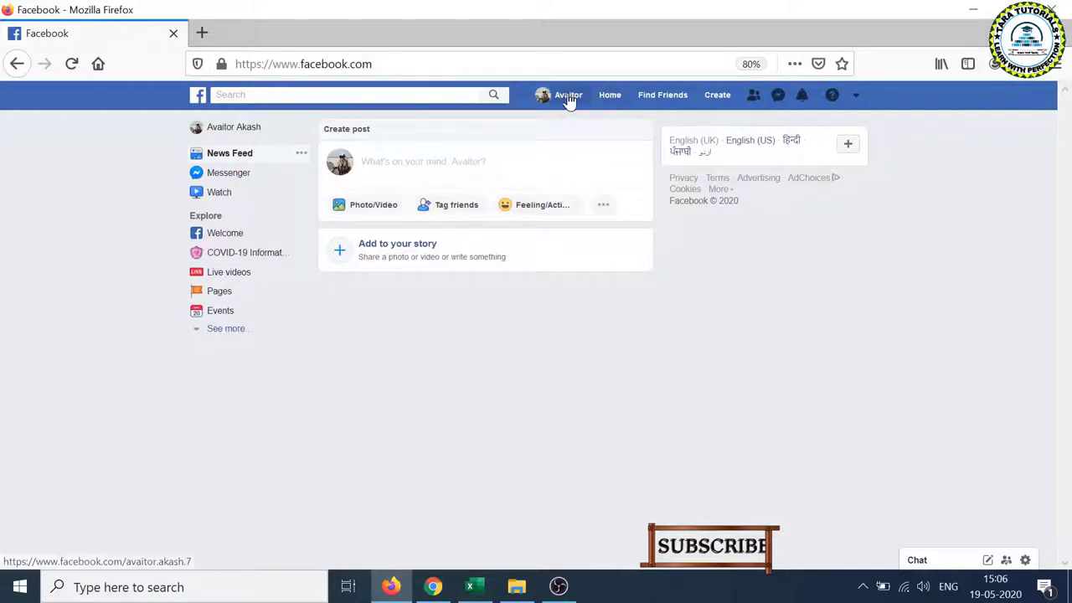
Go to the Avaitor Akash profile and choose Add Cover Photo, showing the introduction tip
left_click(568, 95)
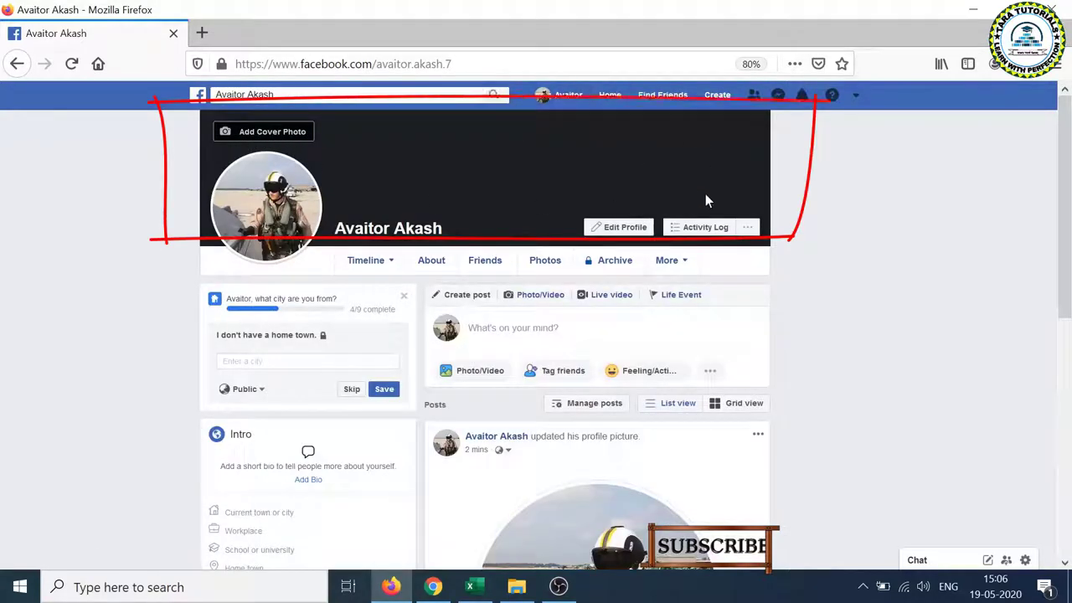
mouse_move(780, 217)
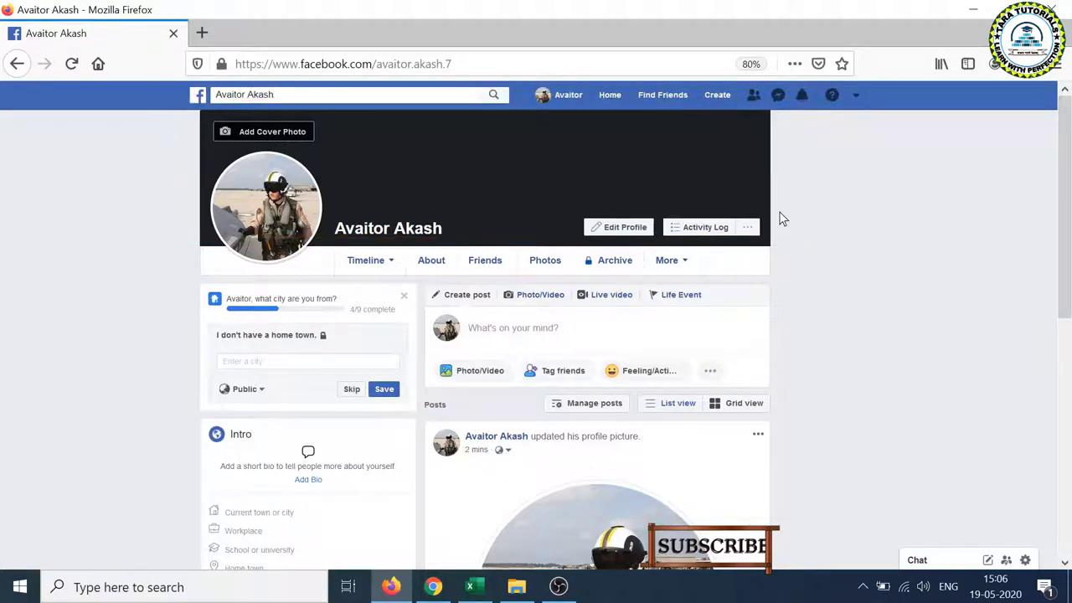
left_click(609, 94)
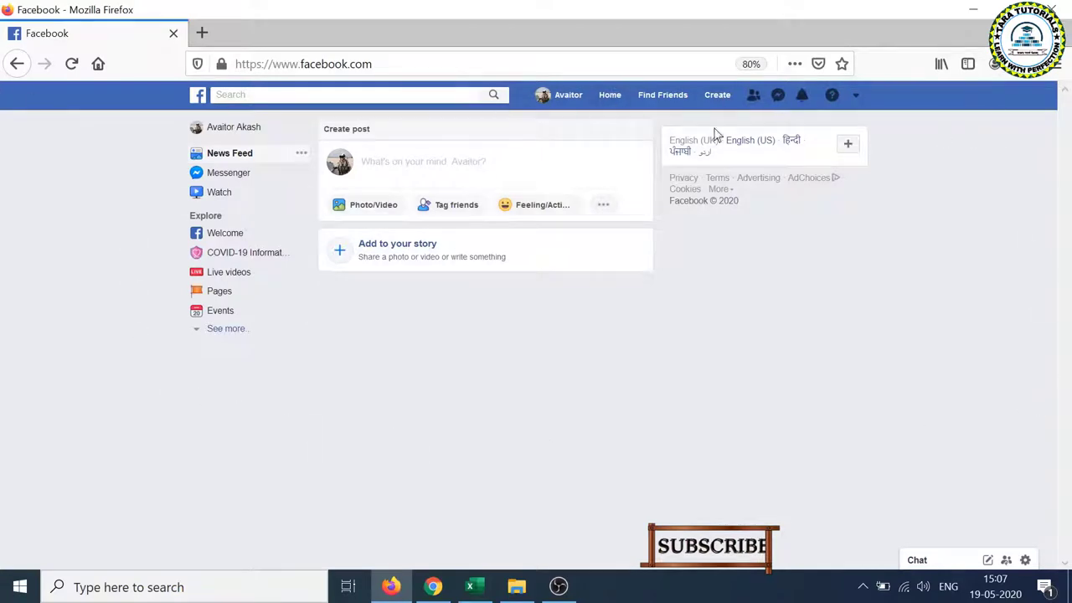
mouse_move(567, 94)
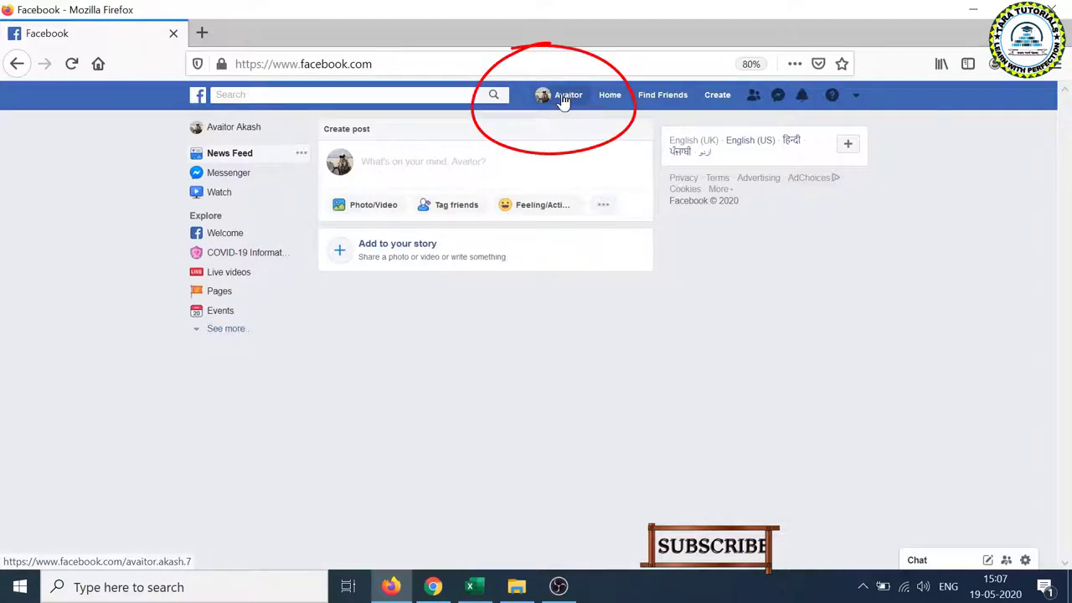
left_click(568, 94)
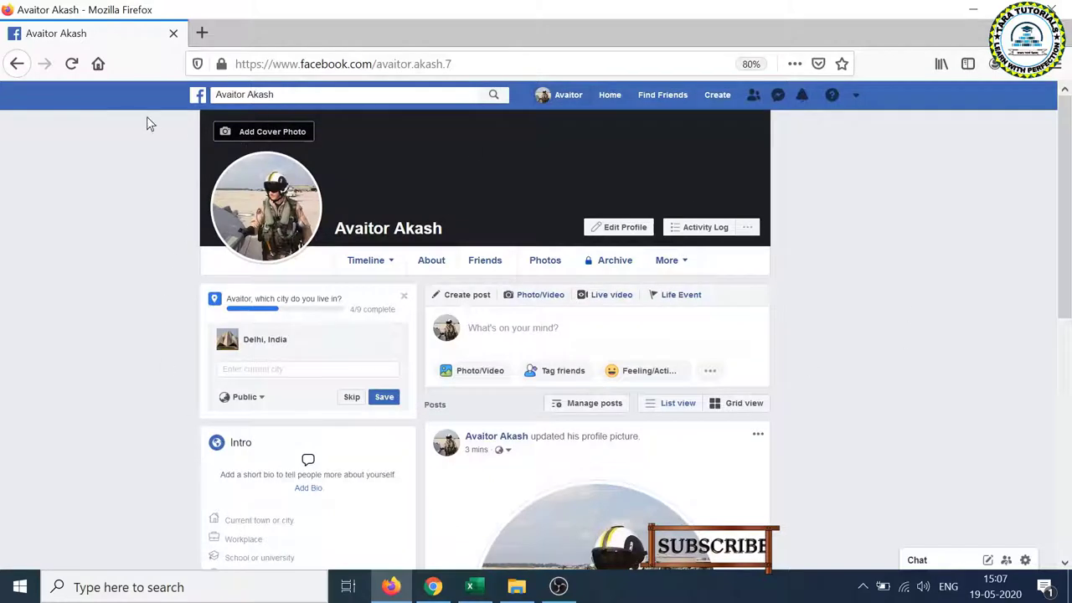
mouse_move(264, 241)
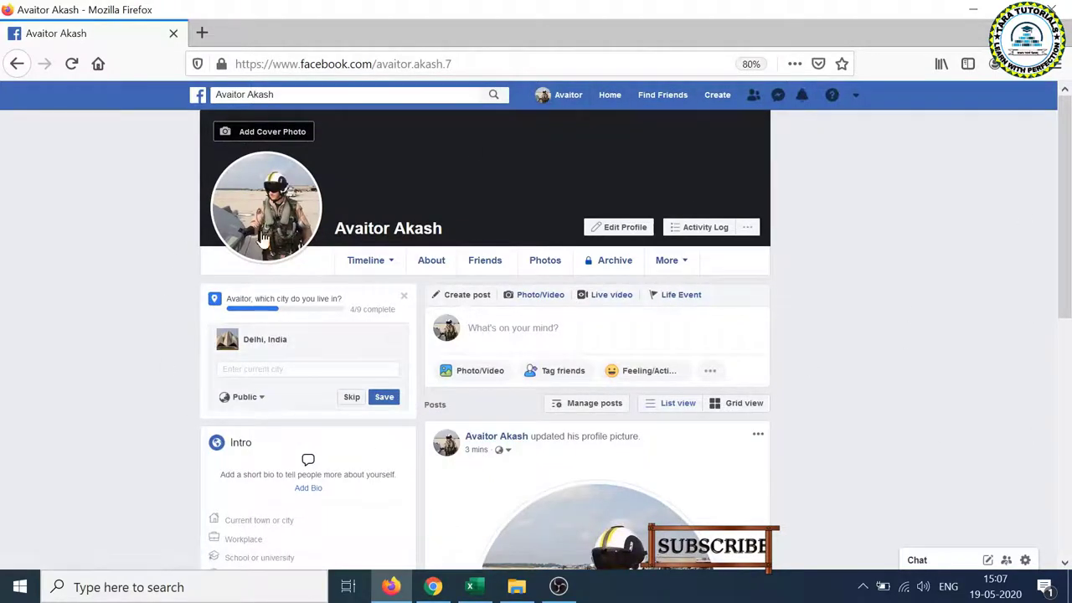
mouse_move(272, 132)
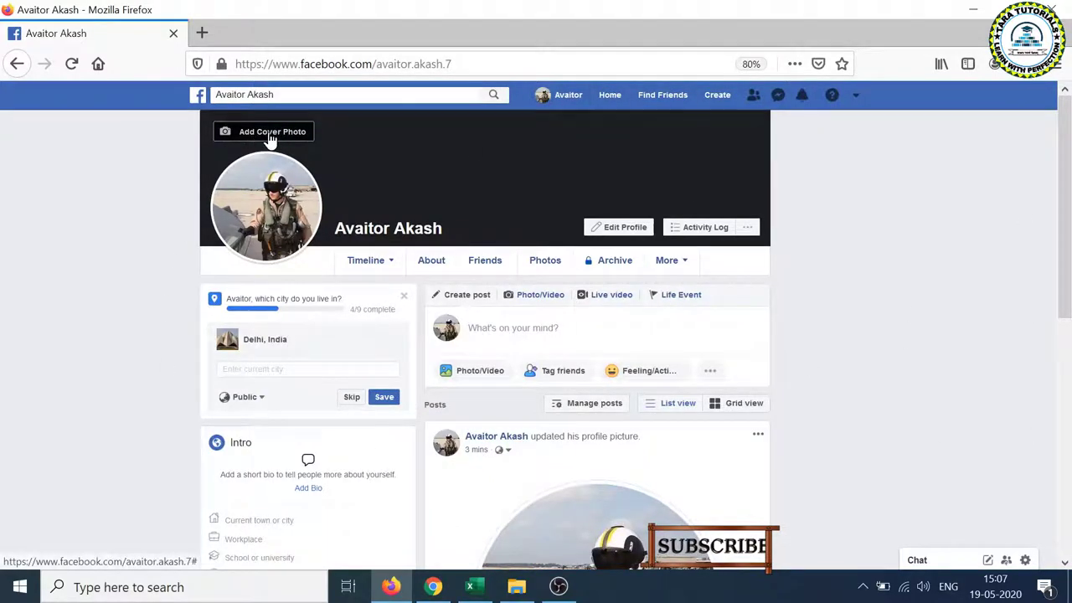
left_click(272, 132)
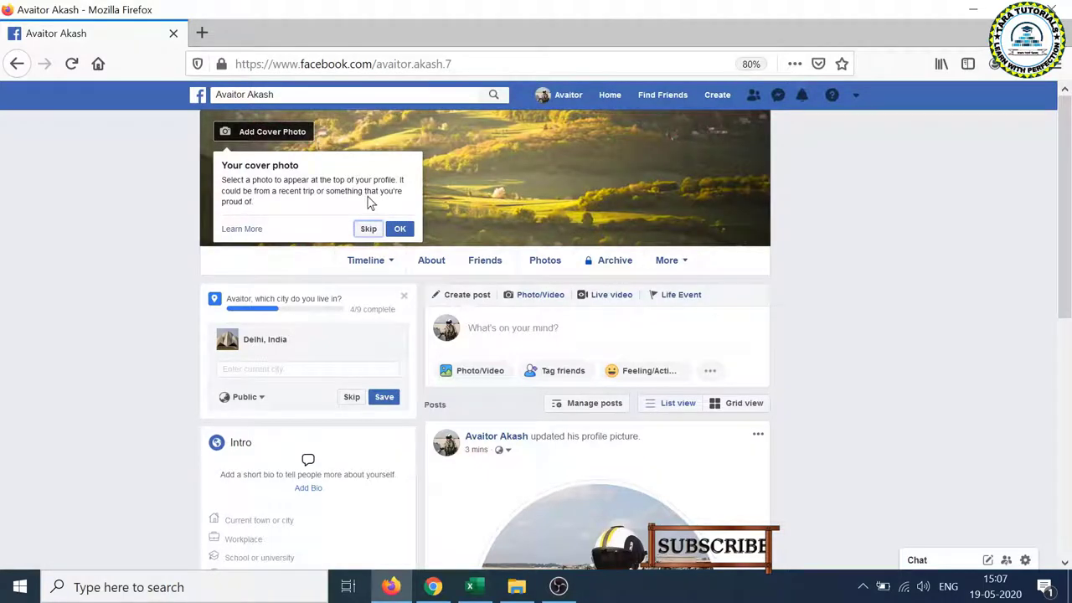
mouse_move(271, 213)
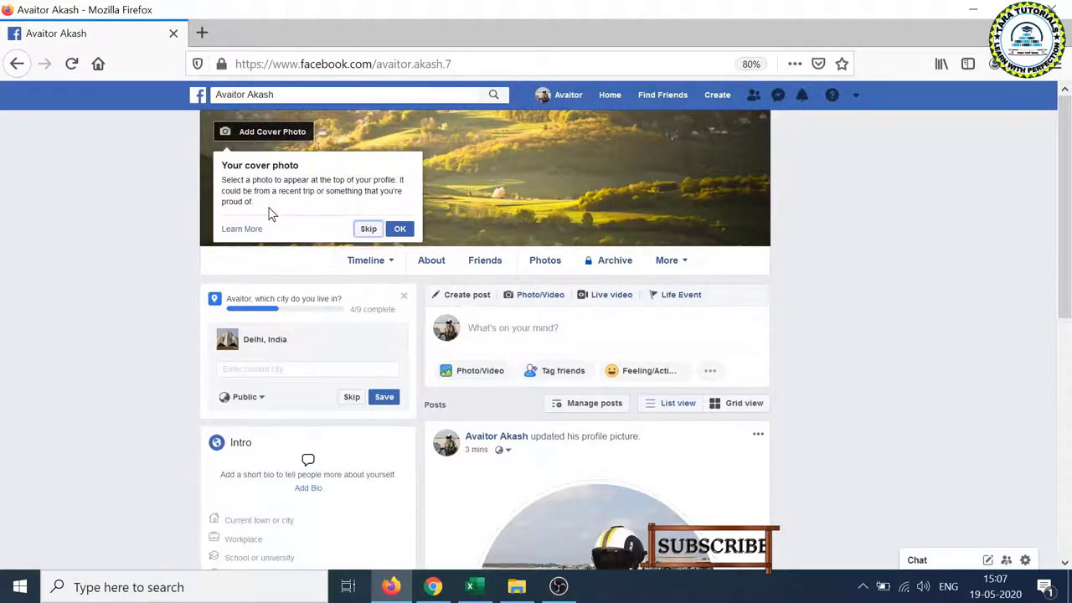
mouse_move(371, 207)
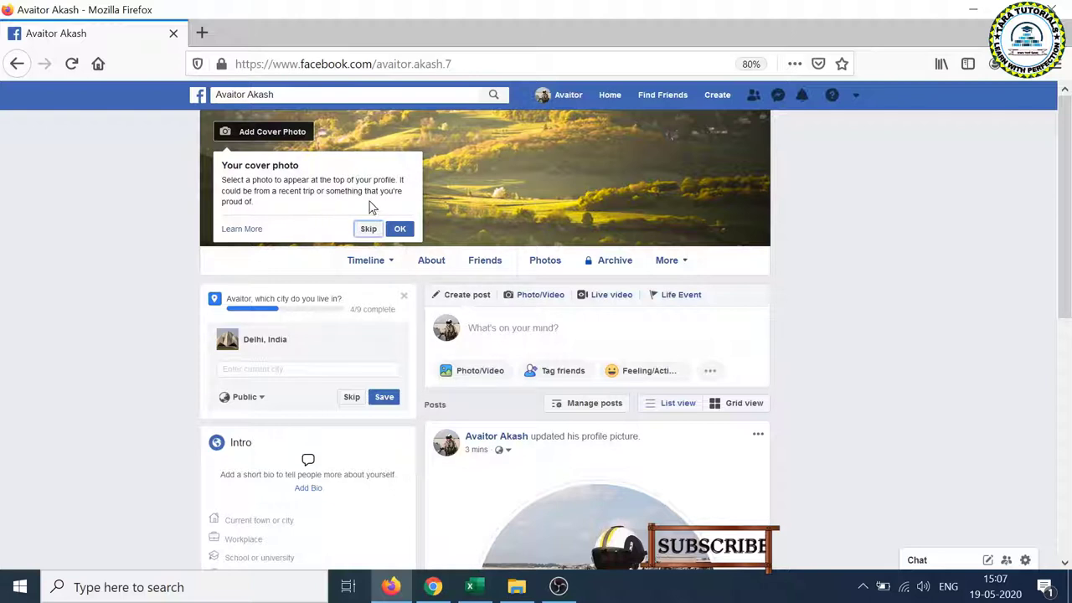
mouse_move(266, 218)
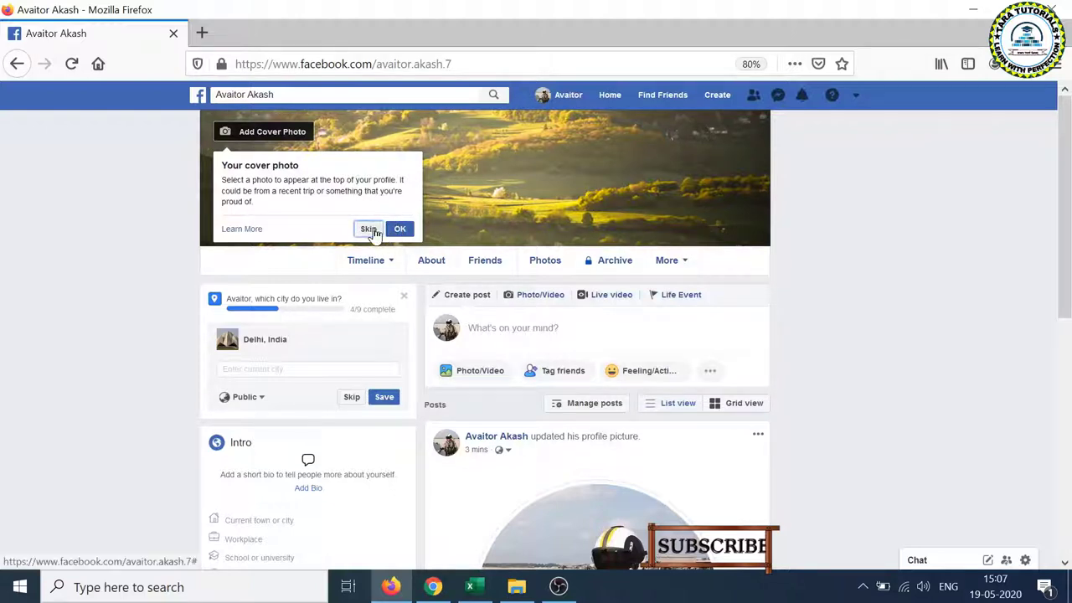
Skip the tip and reveal the Add Cover Photo dropdown choices
left_click(369, 229)
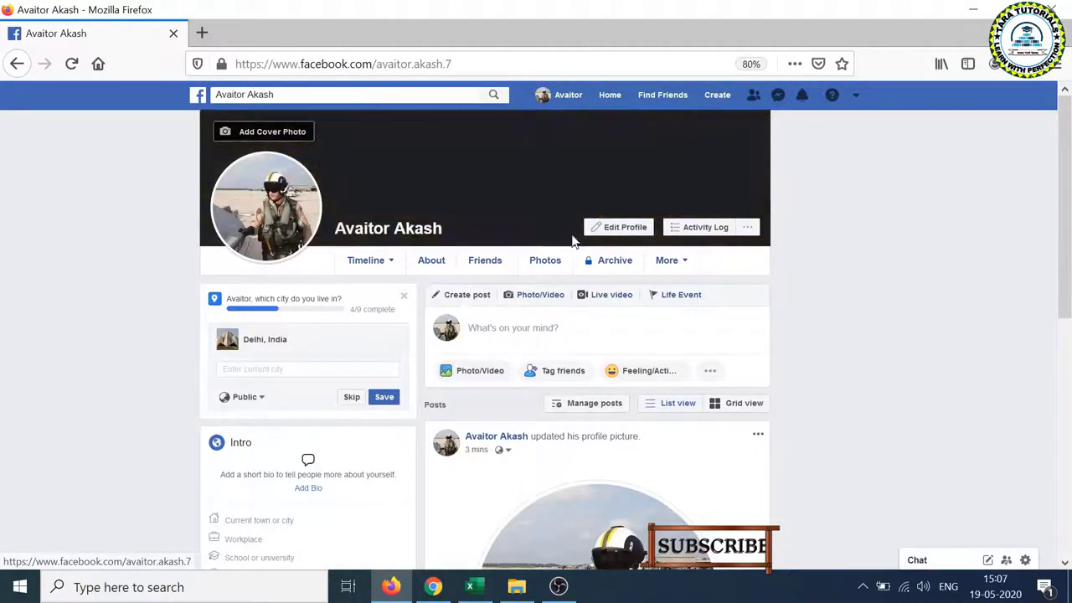
mouse_move(326, 159)
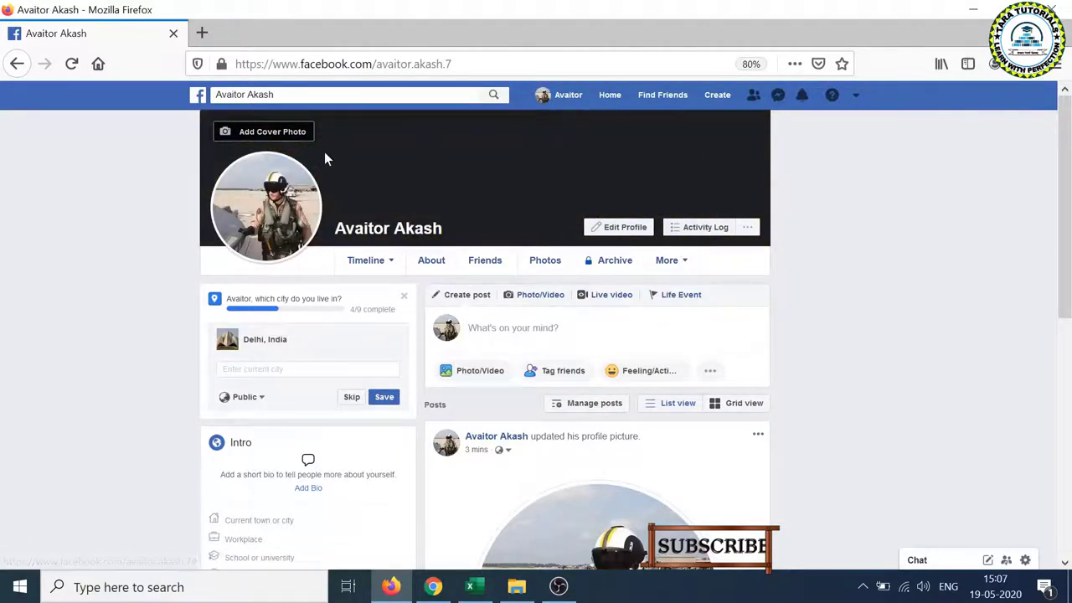
left_click(271, 132)
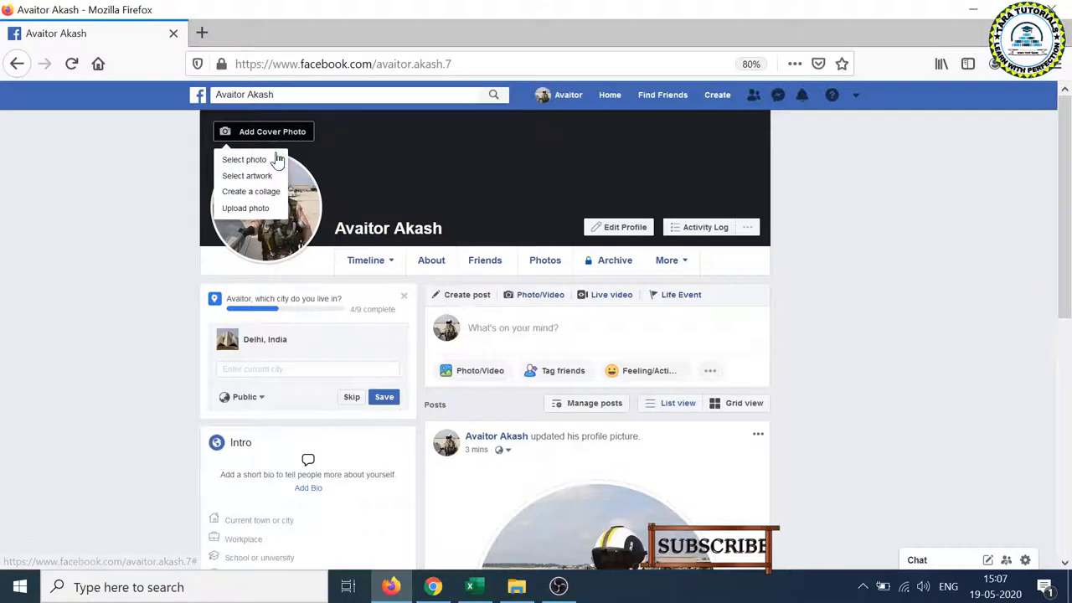
mouse_move(254, 229)
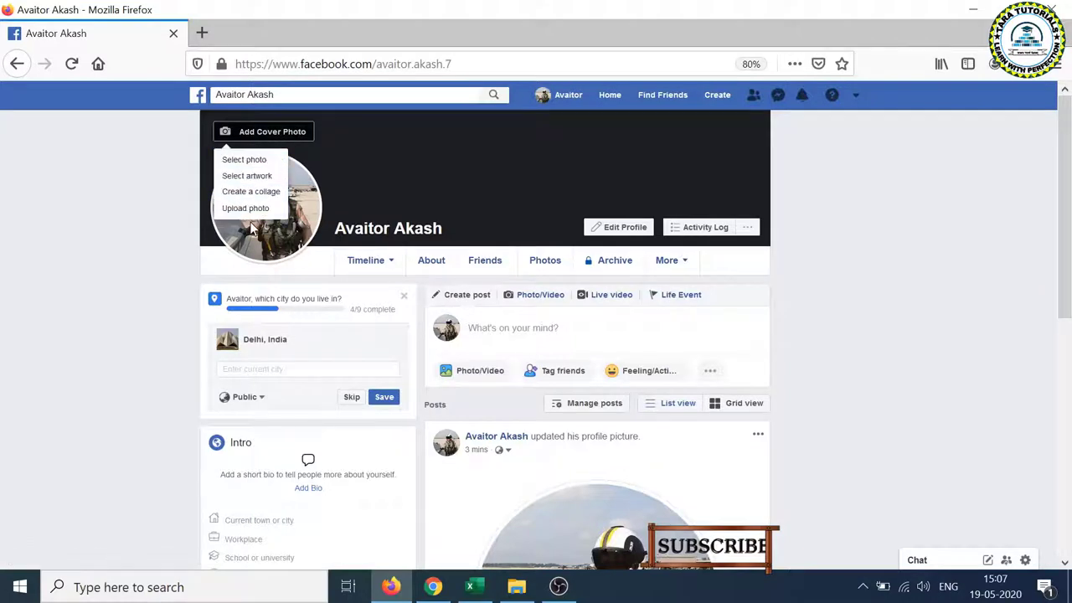
mouse_move(245, 208)
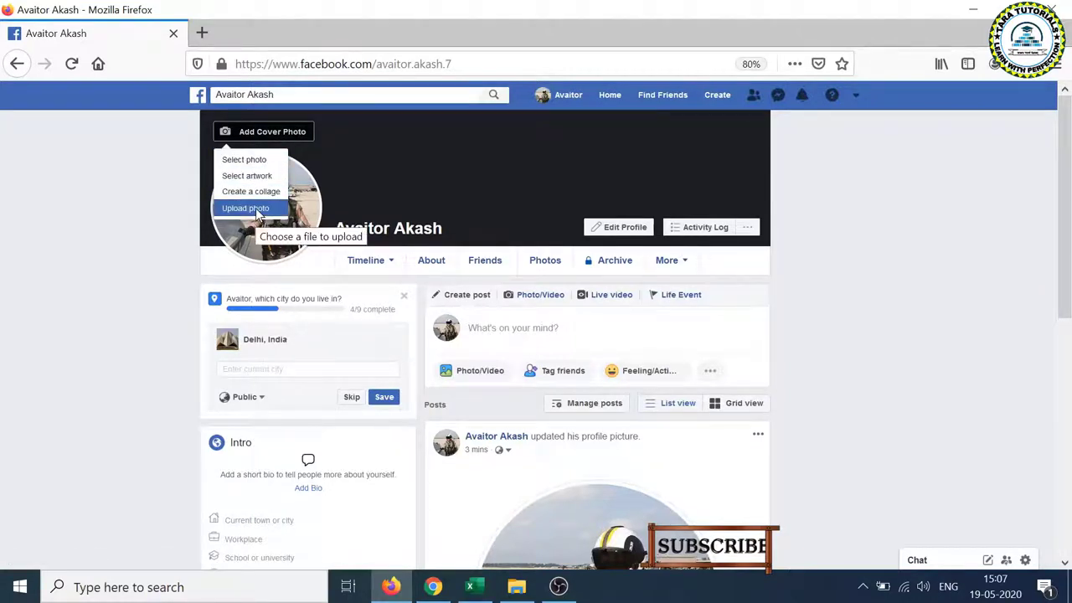
Upload the 'frame' aircraft image from Downloads > avaitor as the cover photo
left_click(245, 208)
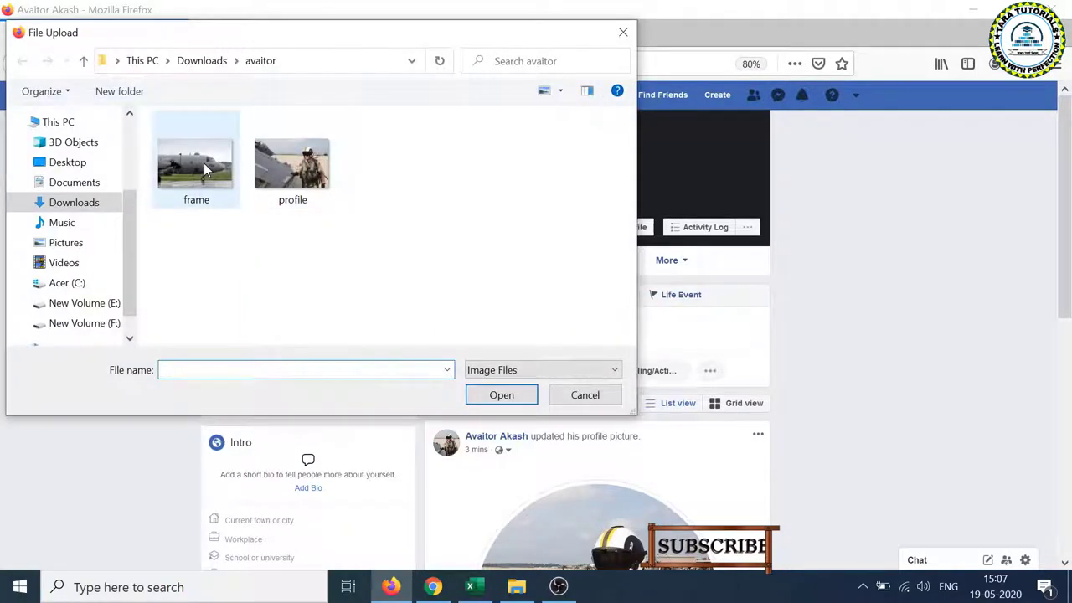
mouse_move(196, 164)
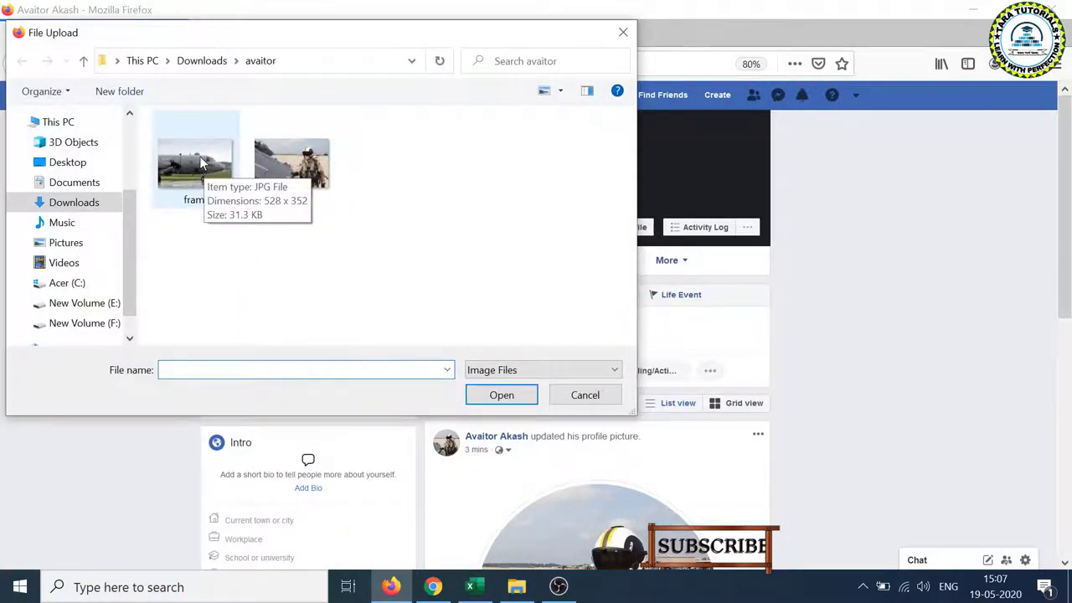
mouse_move(197, 167)
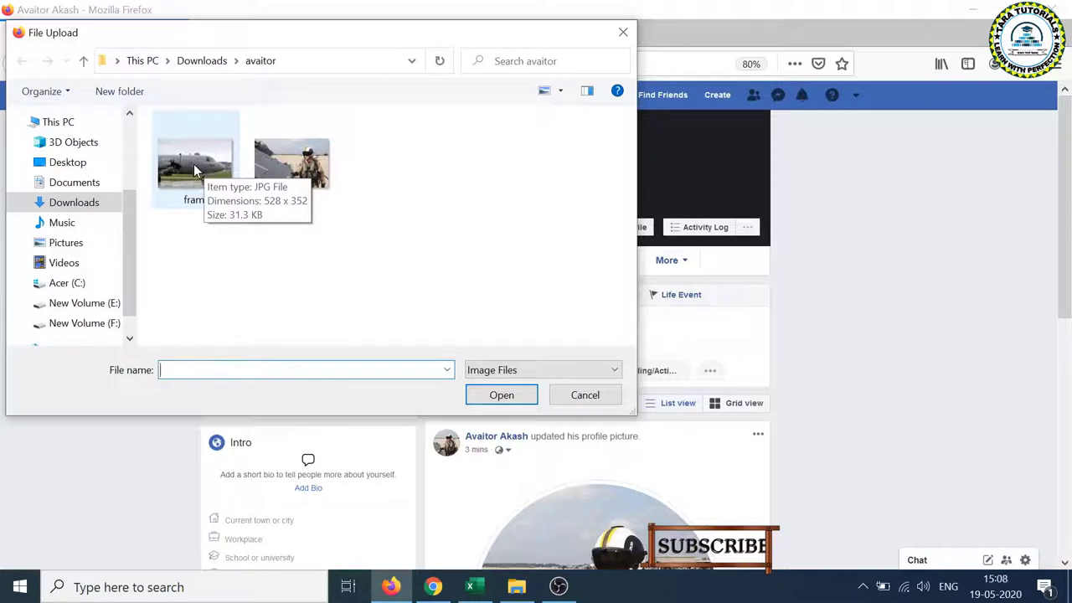
mouse_move(237, 183)
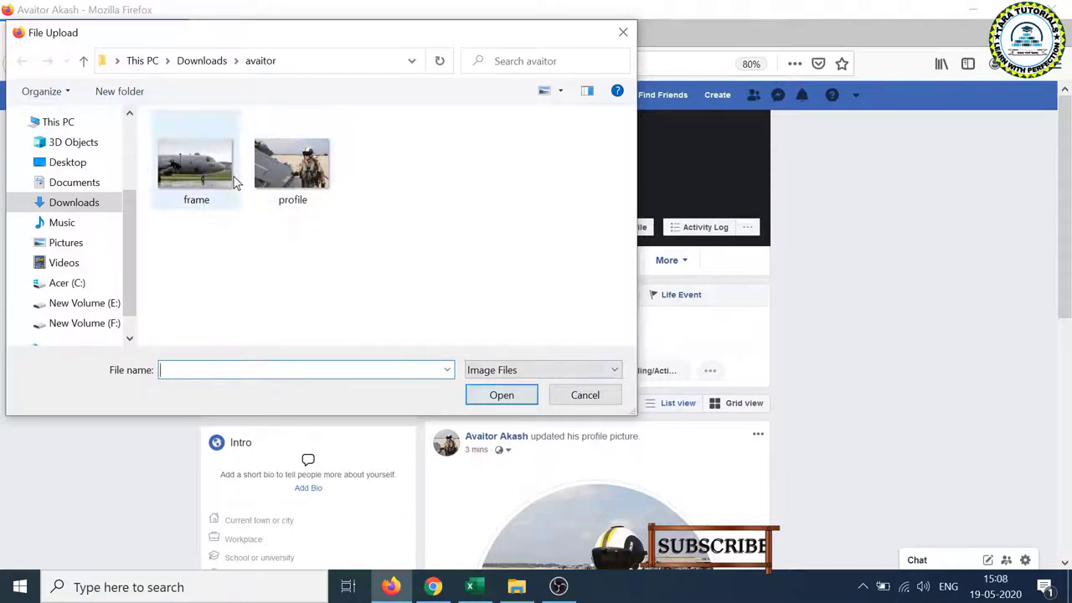
left_click(196, 159)
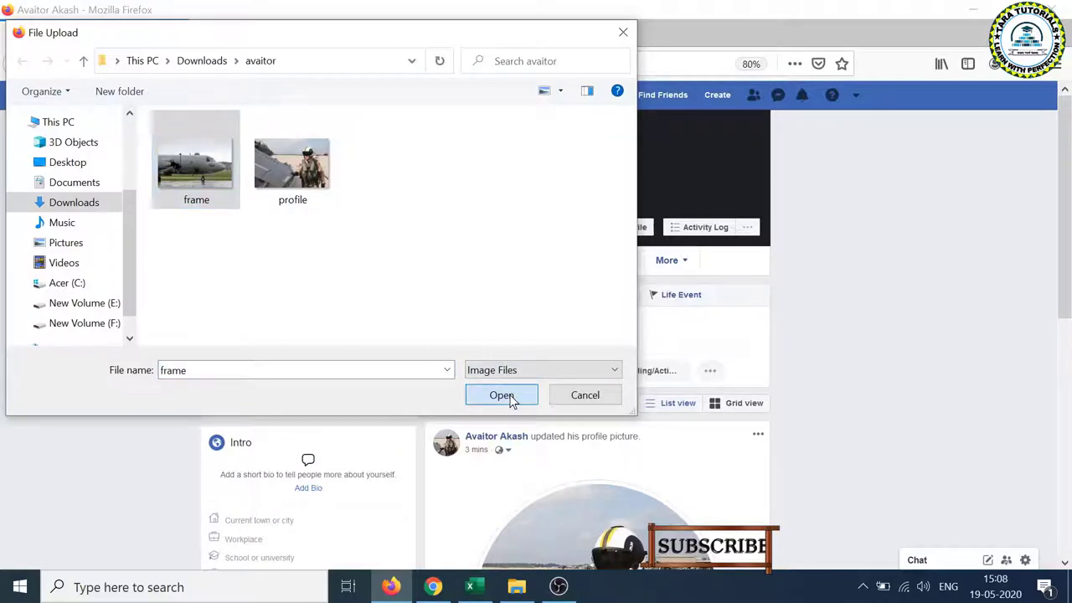
left_click(502, 394)
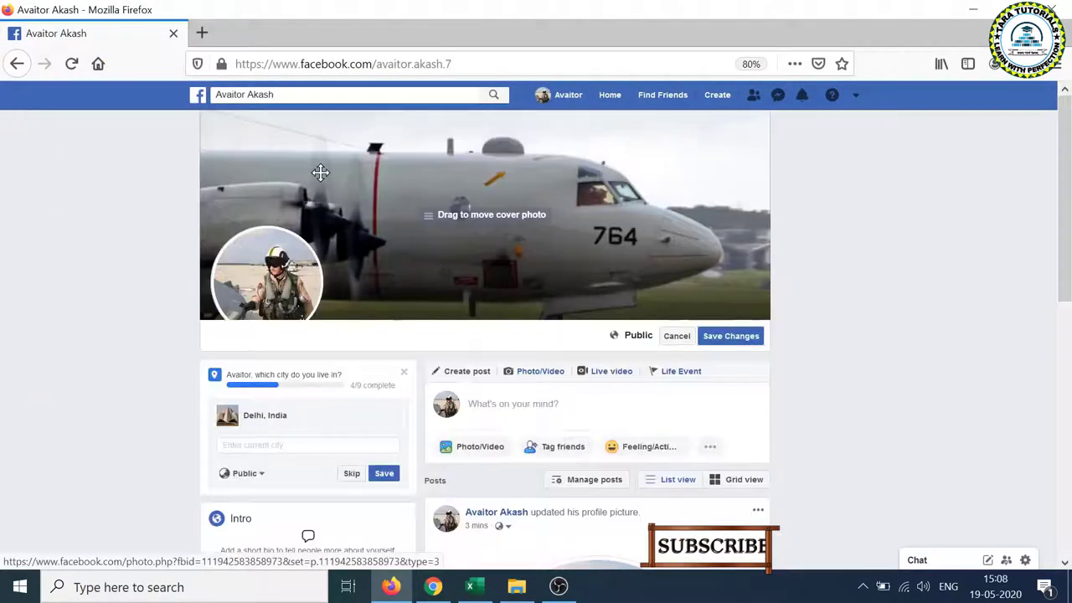
Drag the aircraft photo so the nose, 764 marking and landing gear are framed
left_click_drag(320, 174, 628, 300)
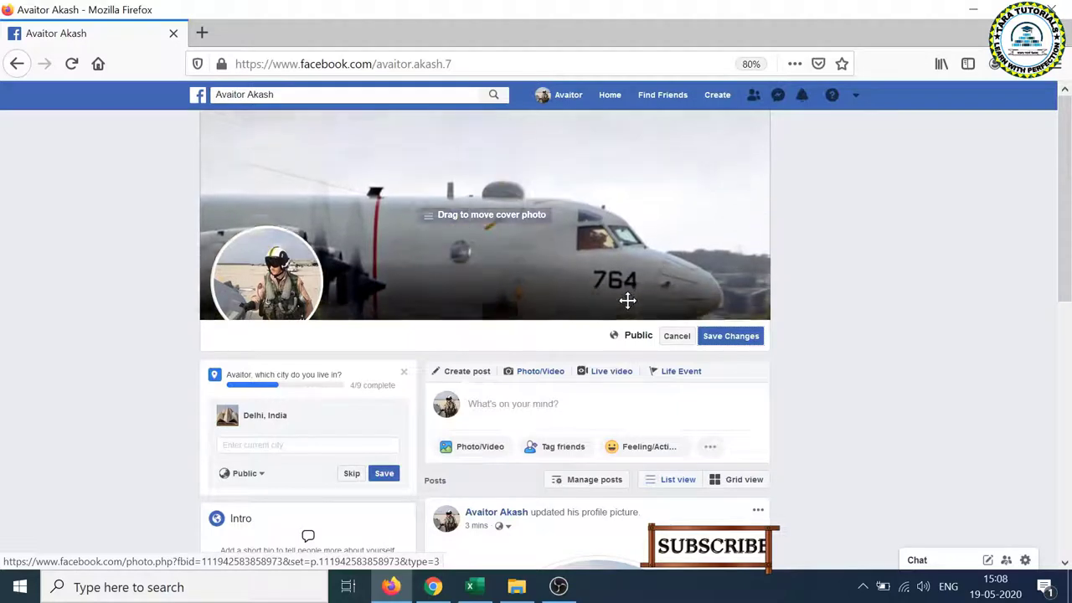
left_click_drag(628, 300, 642, 220)
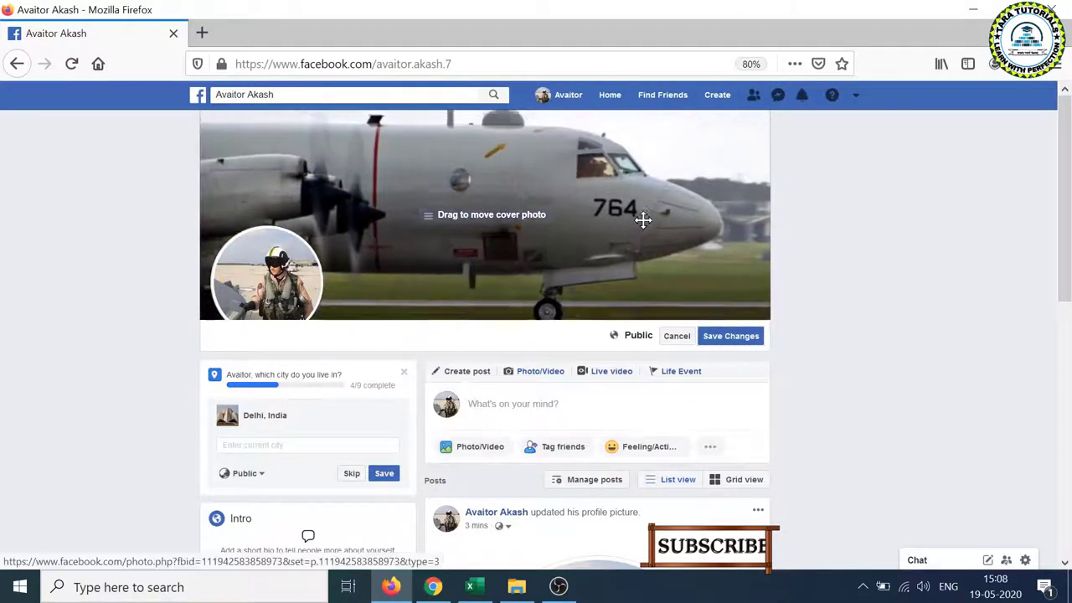
left_click_drag(643, 220, 655, 222)
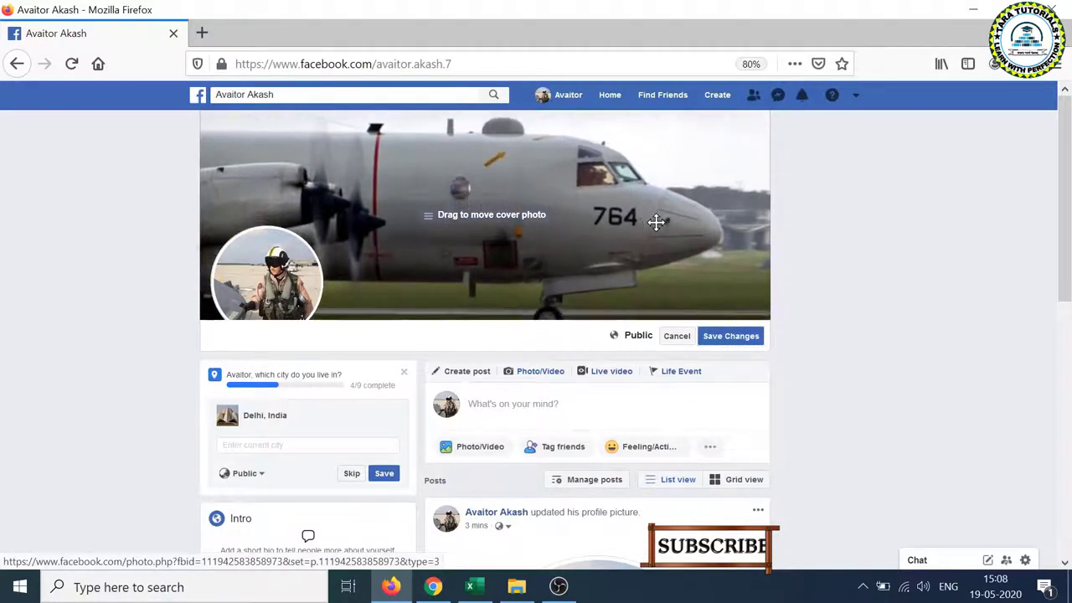
left_click_drag(655, 222, 662, 233)
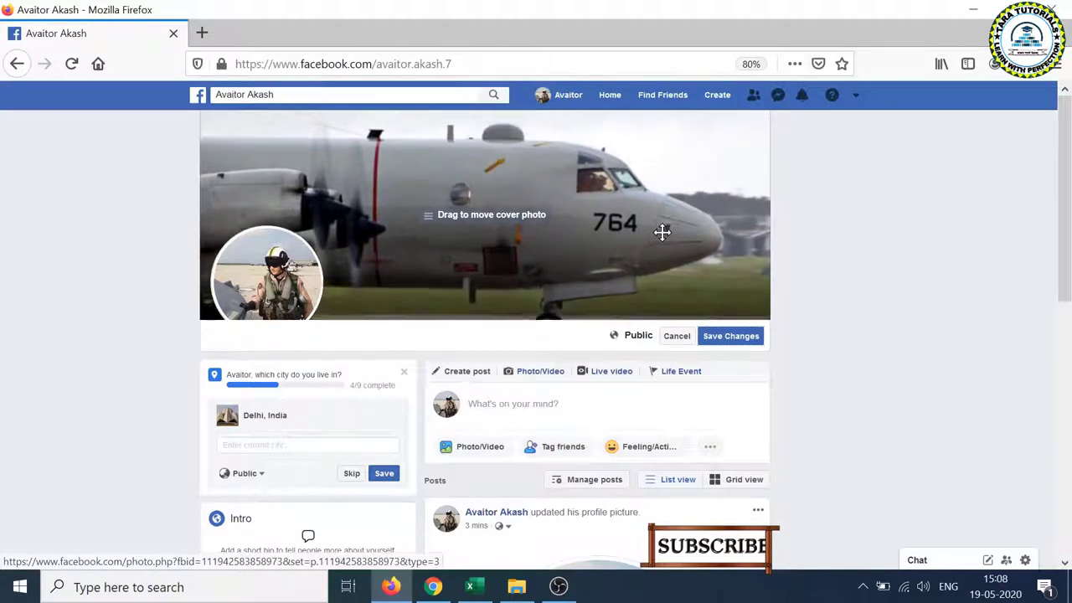
left_click_drag(661, 243, 666, 224)
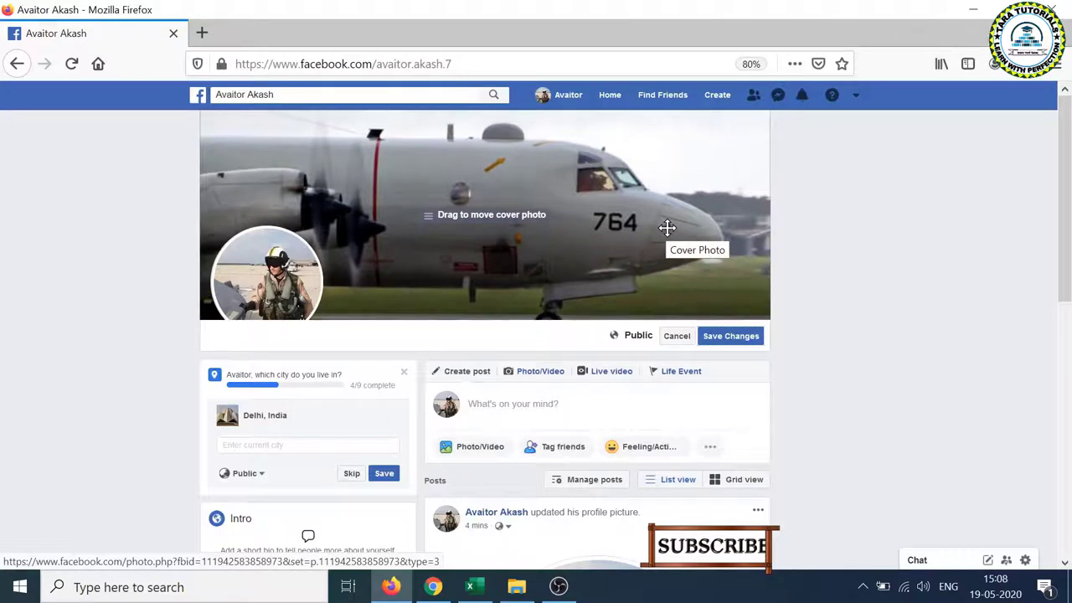
left_click_drag(667, 226, 669, 207)
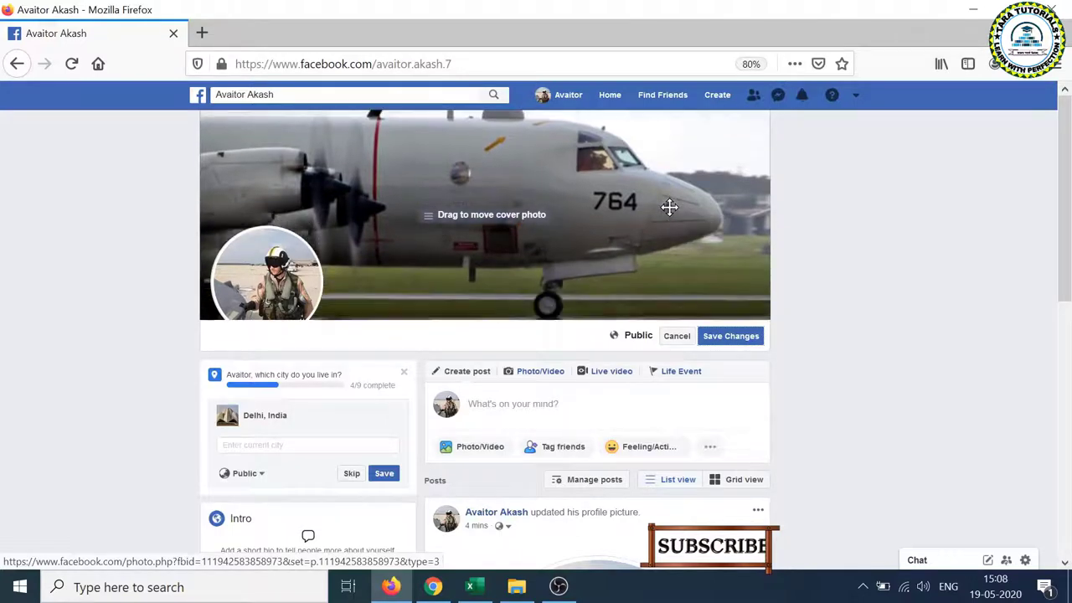
left_click_drag(670, 207, 676, 223)
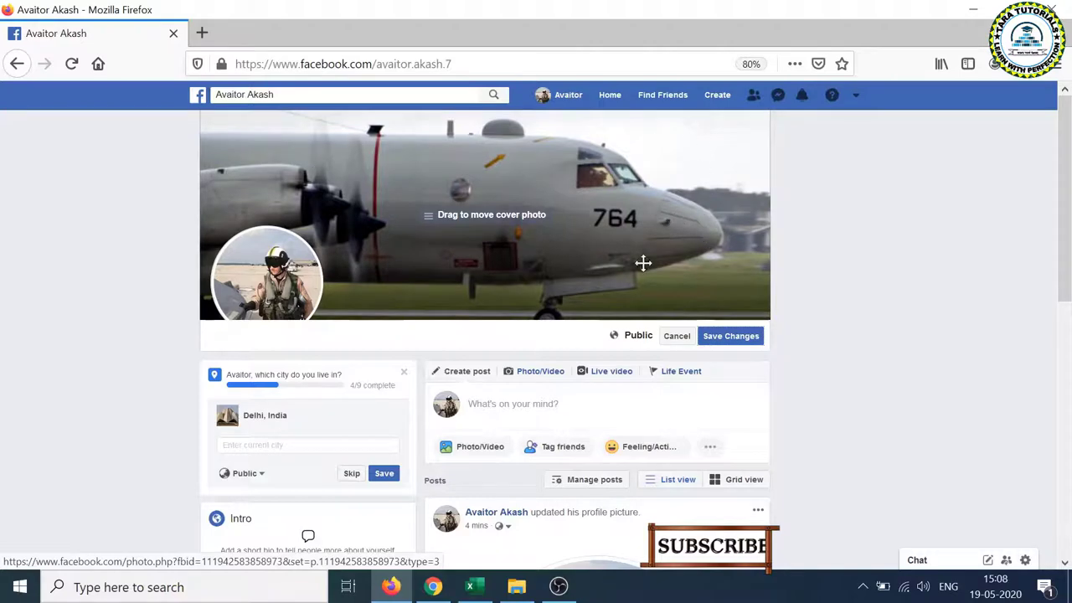
mouse_move(604, 143)
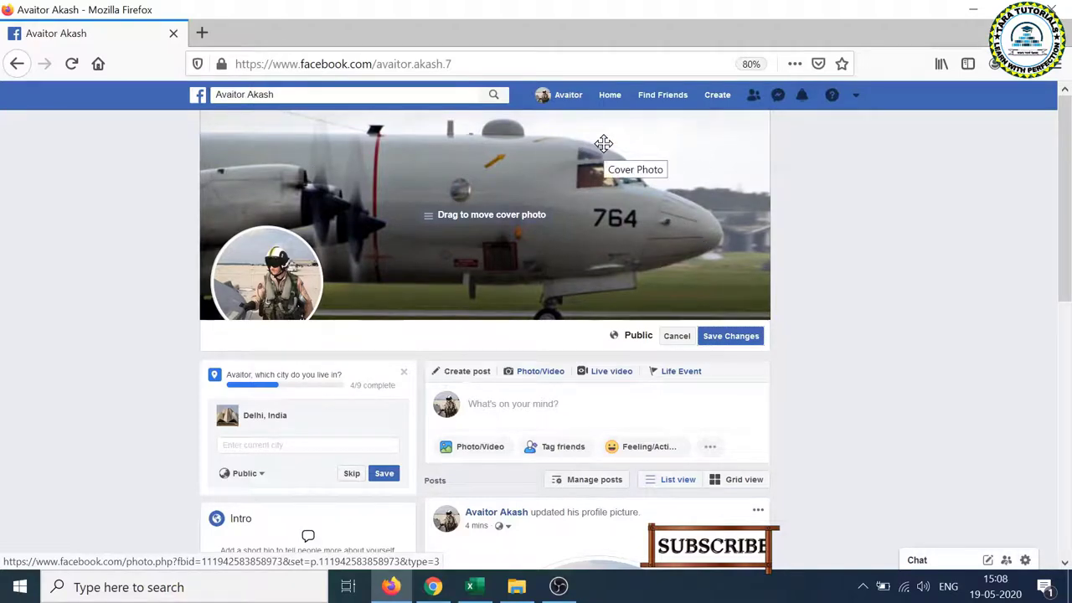
mouse_move(730, 335)
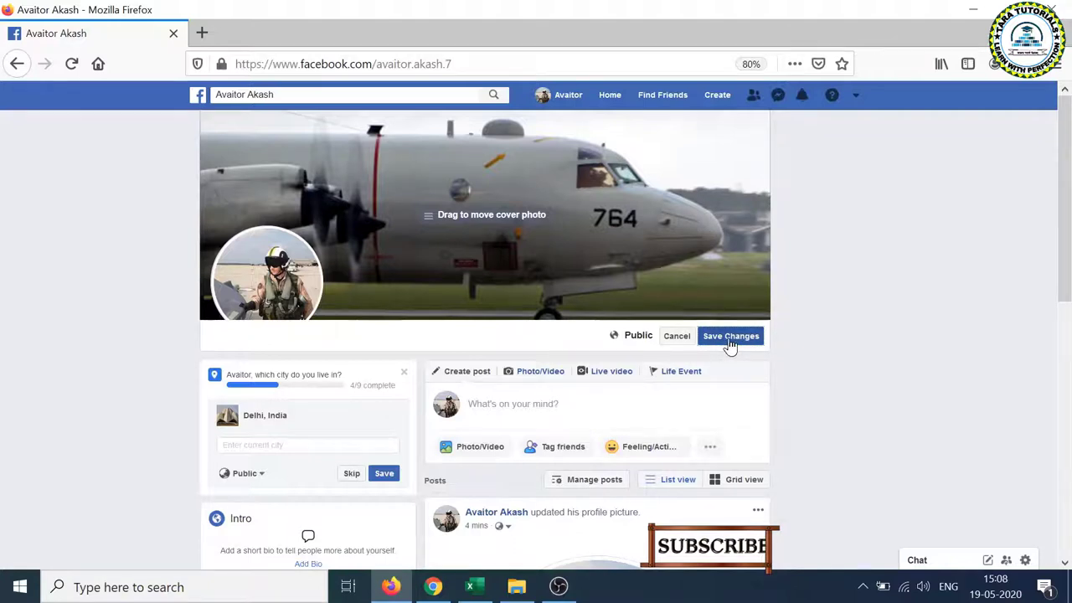
Save the repositioned aircraft cover photo, posting a cover photo update
left_click(730, 334)
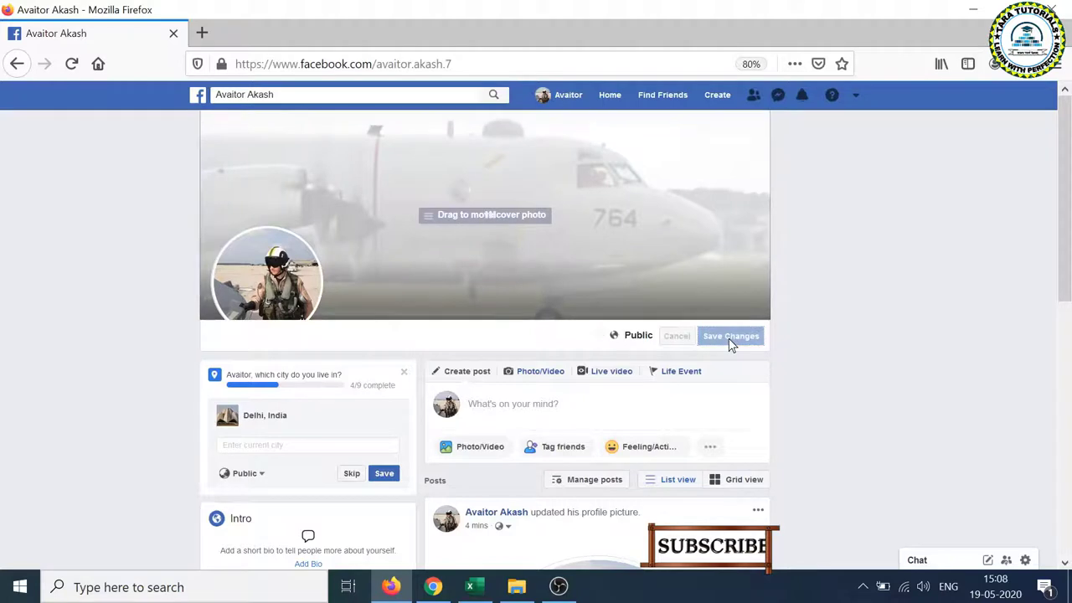
left_click(730, 335)
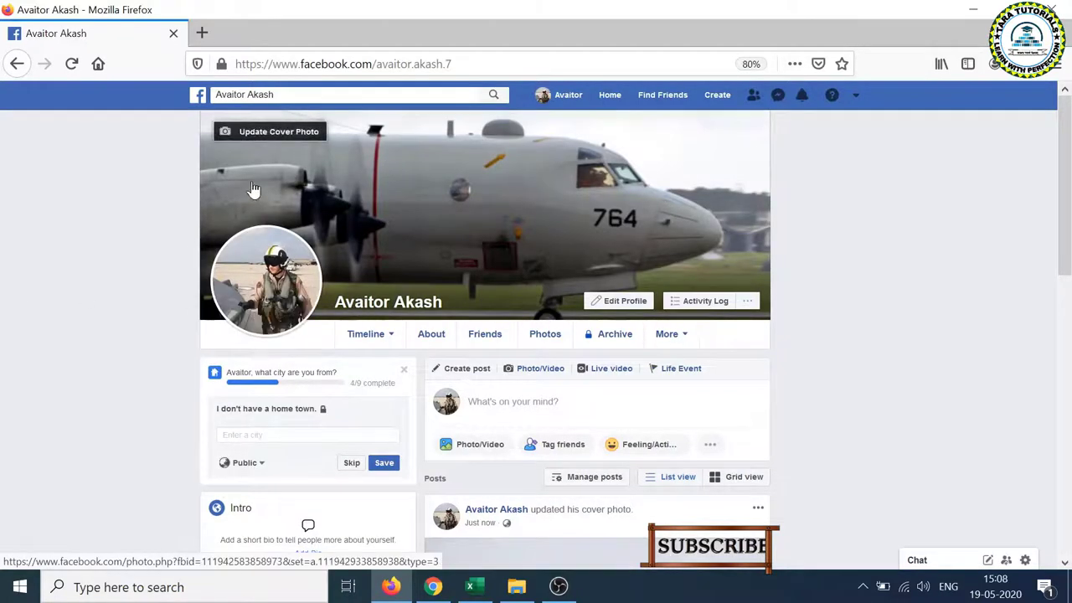
mouse_move(444, 382)
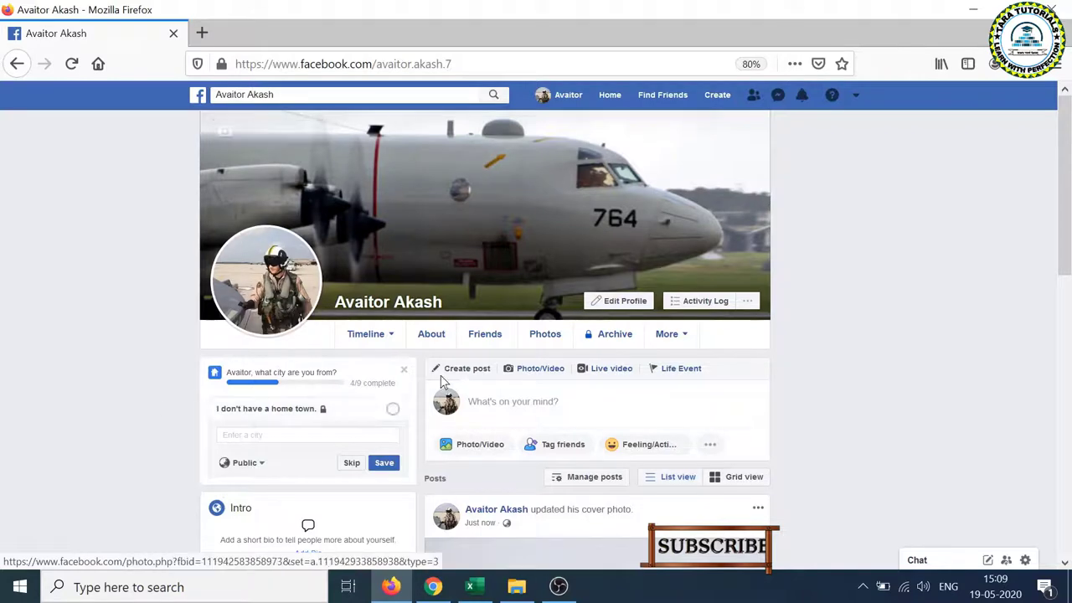
mouse_move(301, 189)
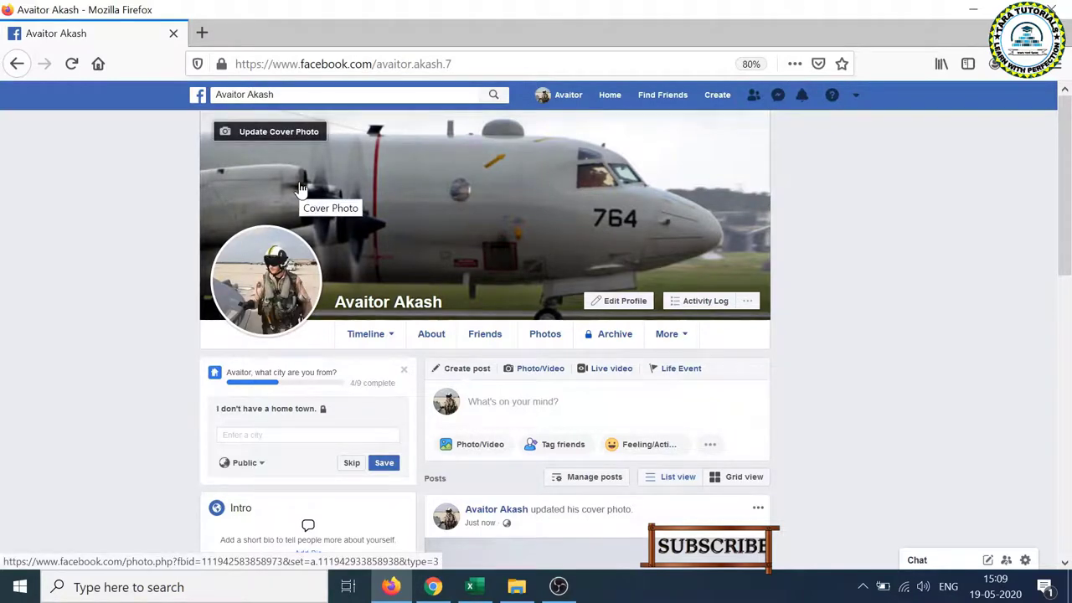
mouse_move(583, 204)
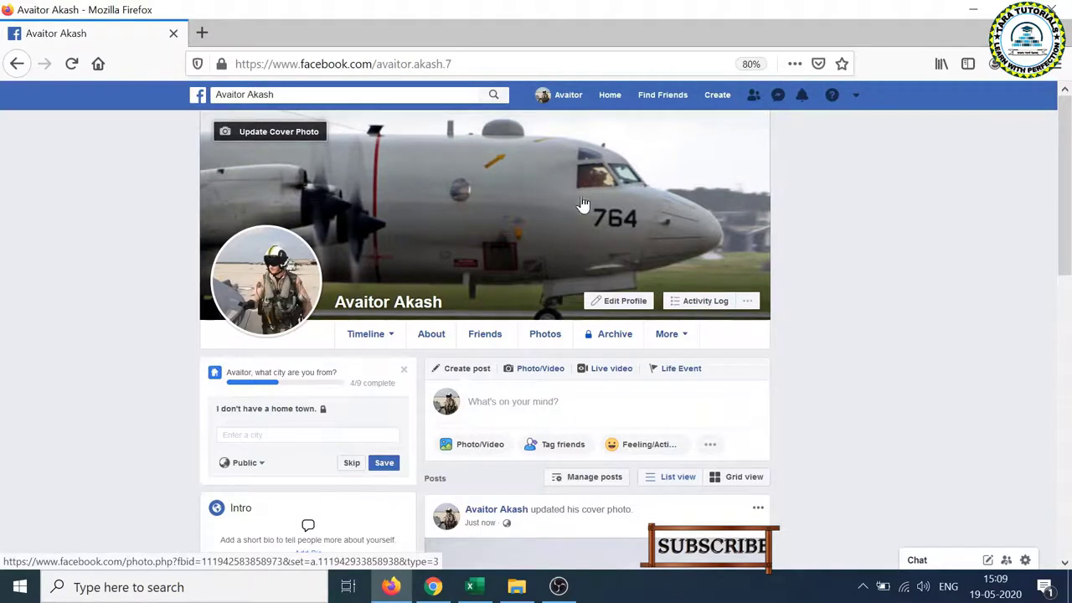
mouse_move(392, 125)
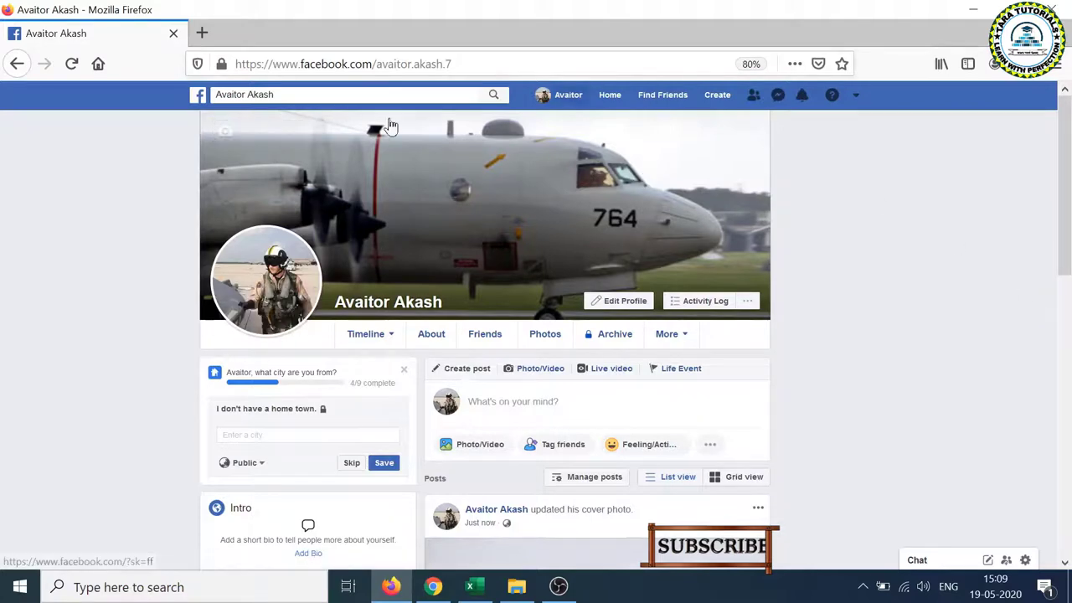